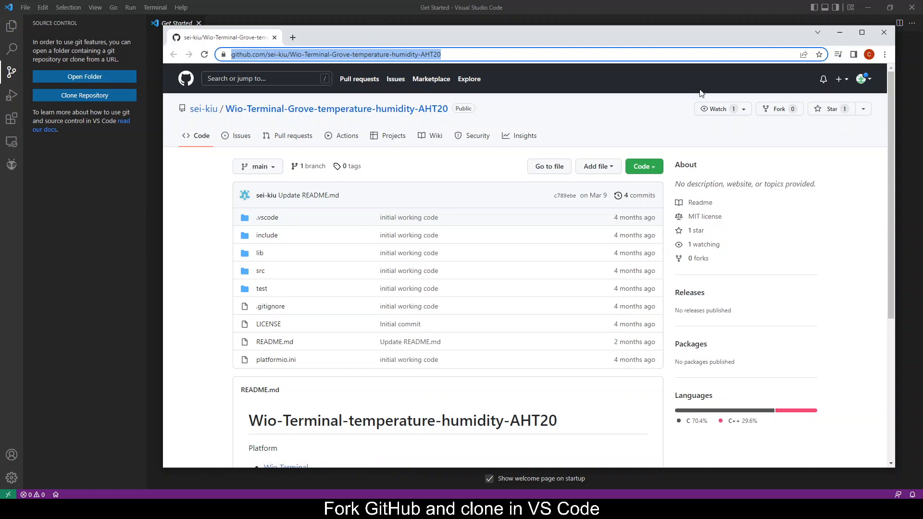
mouse_move(794, 115)
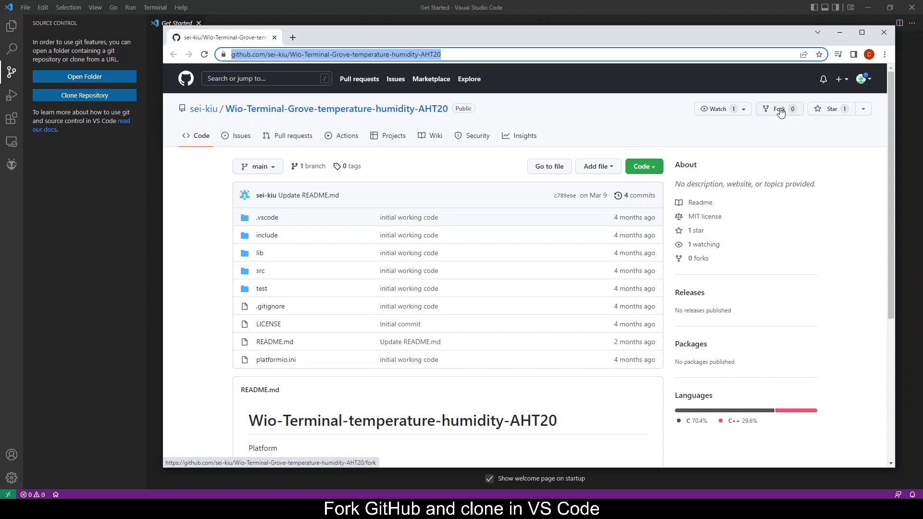
Step: Click Fork on the Wio-Terminal-Grove-temperature-humidity-AHT20 repository page
click(776, 109)
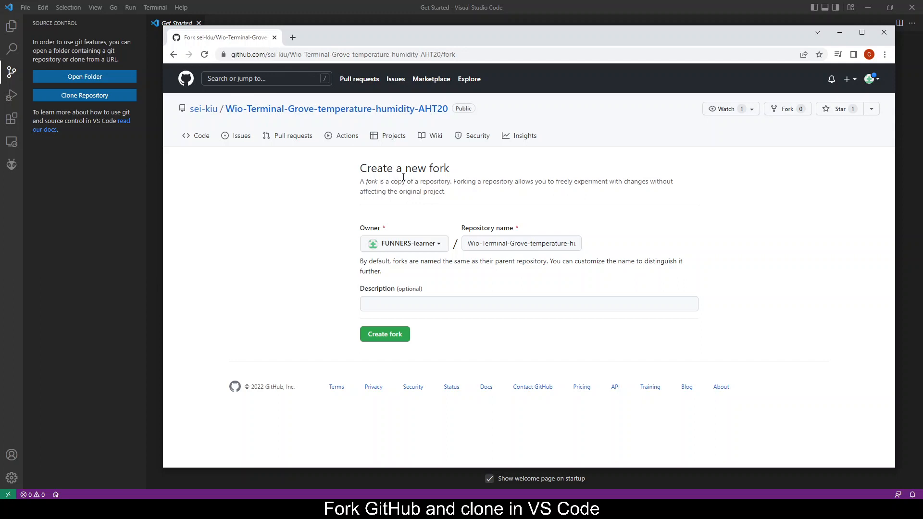
mouse_move(431, 259)
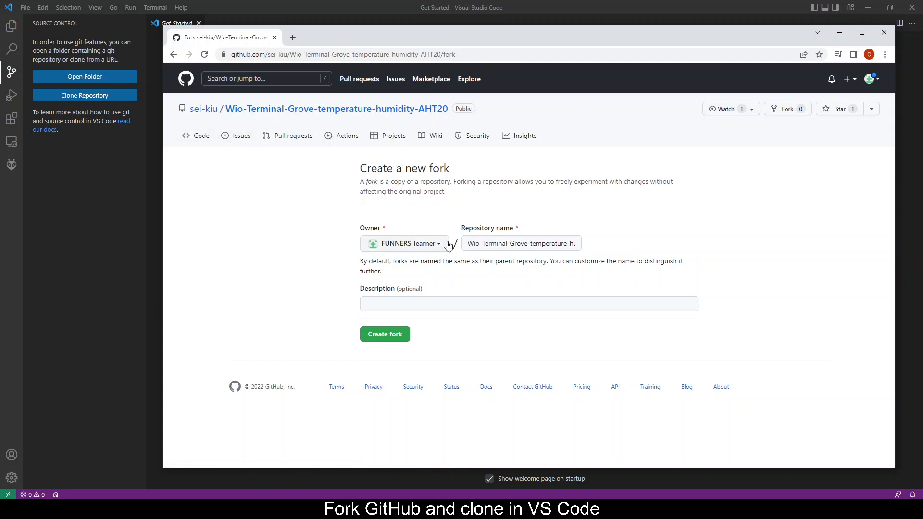
mouse_move(423, 247)
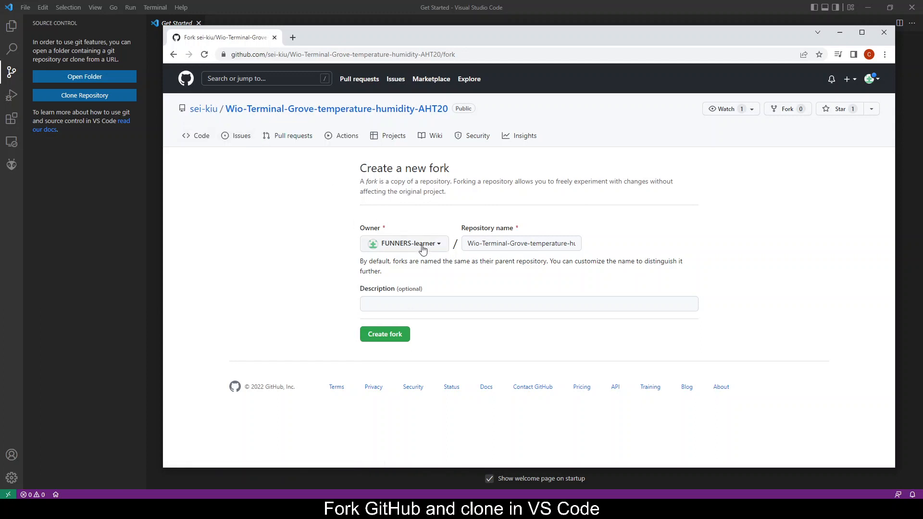
Step: Create the FUNNERS-learner fork and select its web address
click(384, 334)
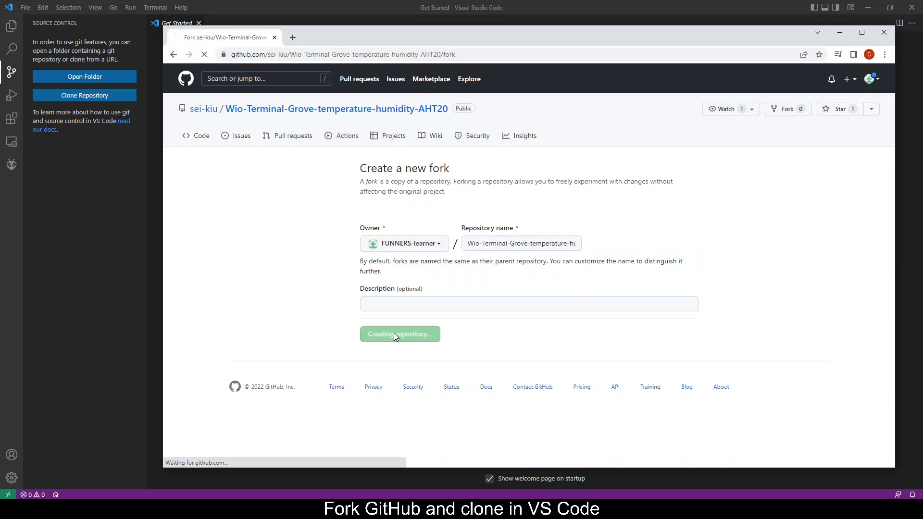
click(400, 334)
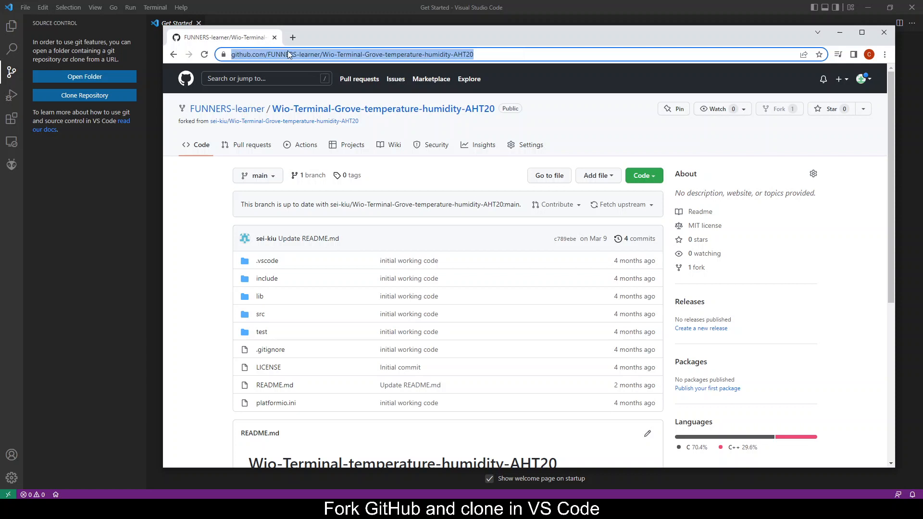
mouse_move(302, 57)
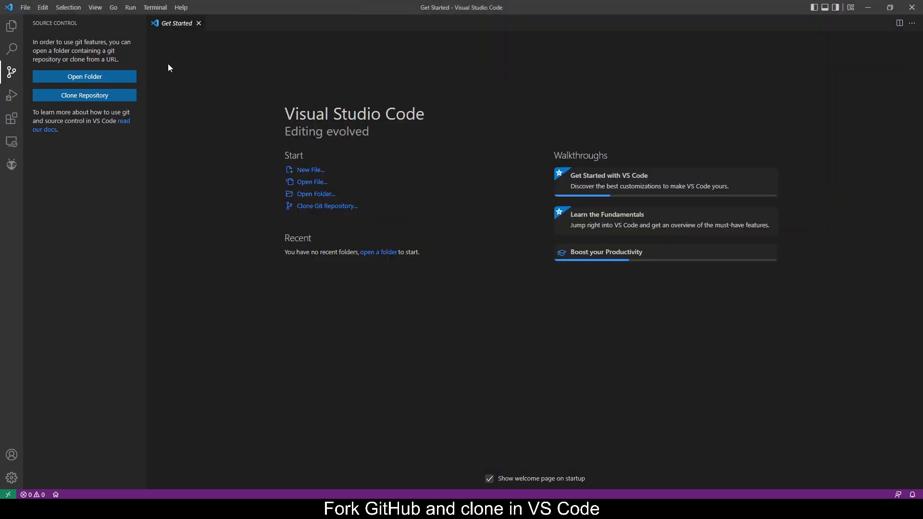
Step: Git: Clone the FUNNERS-learner fork URL into Documents\gitClones
click(94, 7)
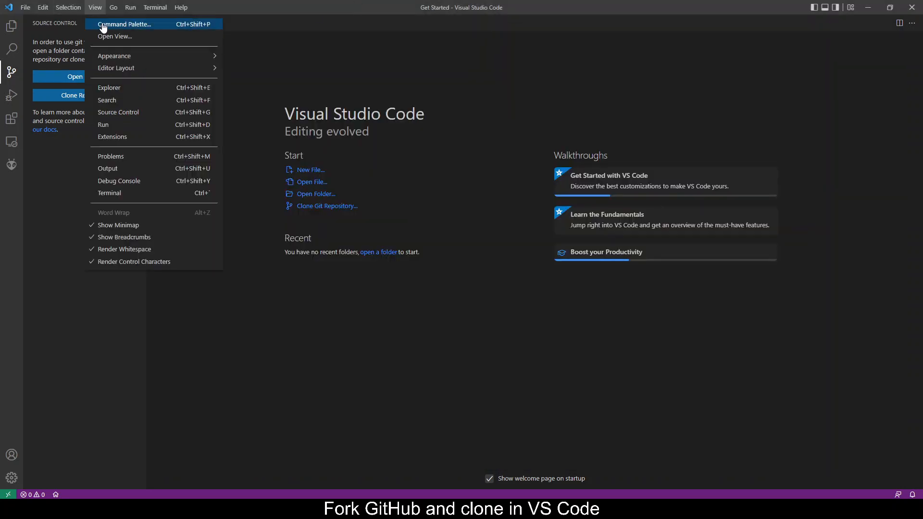
click(125, 23)
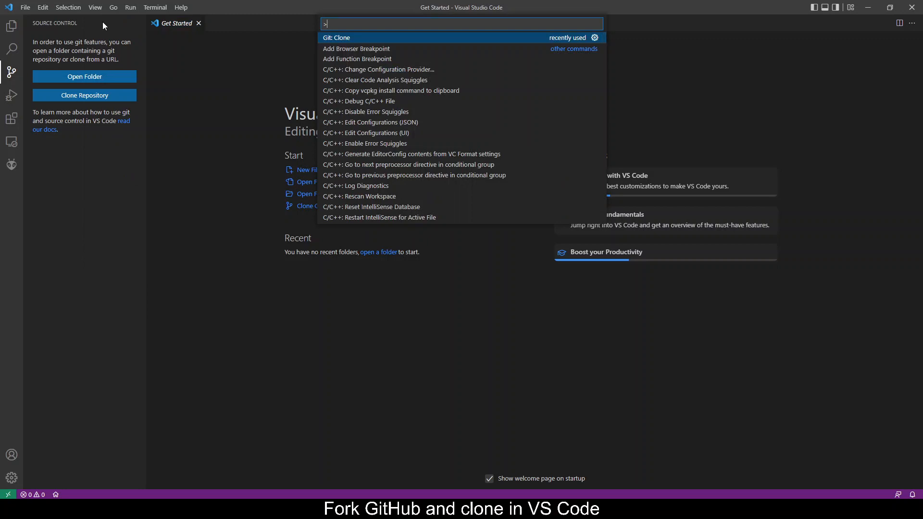
mouse_move(434, 42)
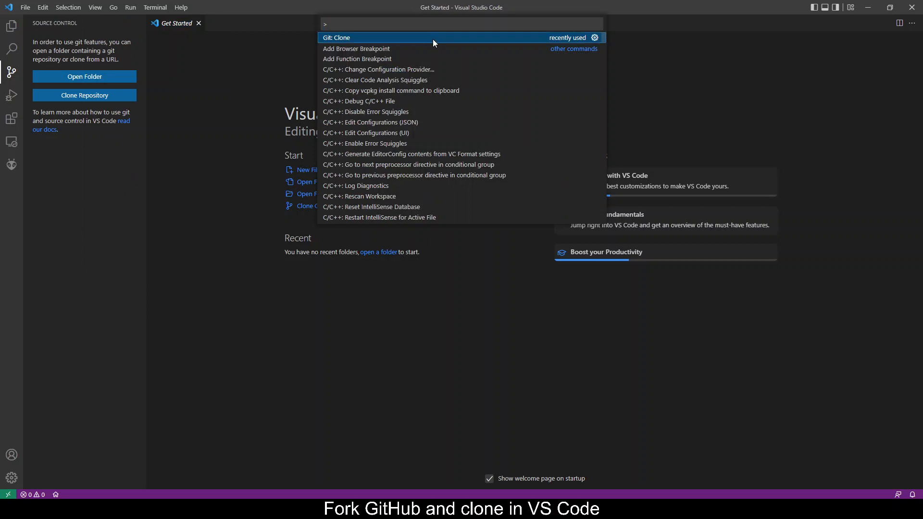
text(https://github.com/FUNNERS-learner/Wio-Terminal-Grove-temperature-humidity-AHT20)
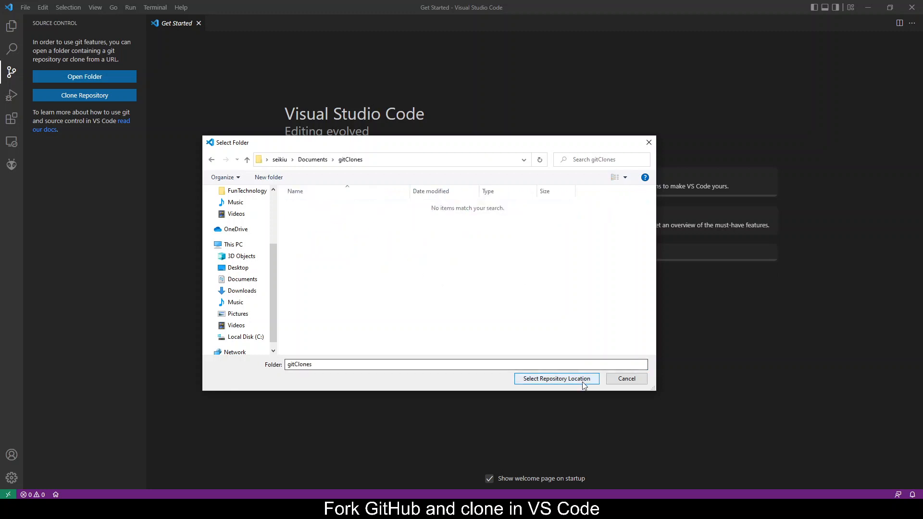
click(555, 378)
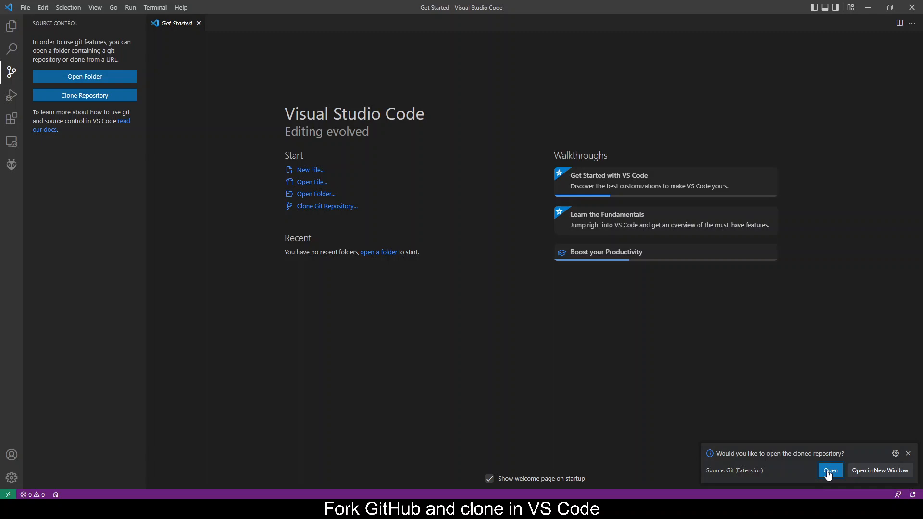
Step: Open the cloned repository and scroll to the end of README.md
click(829, 470)
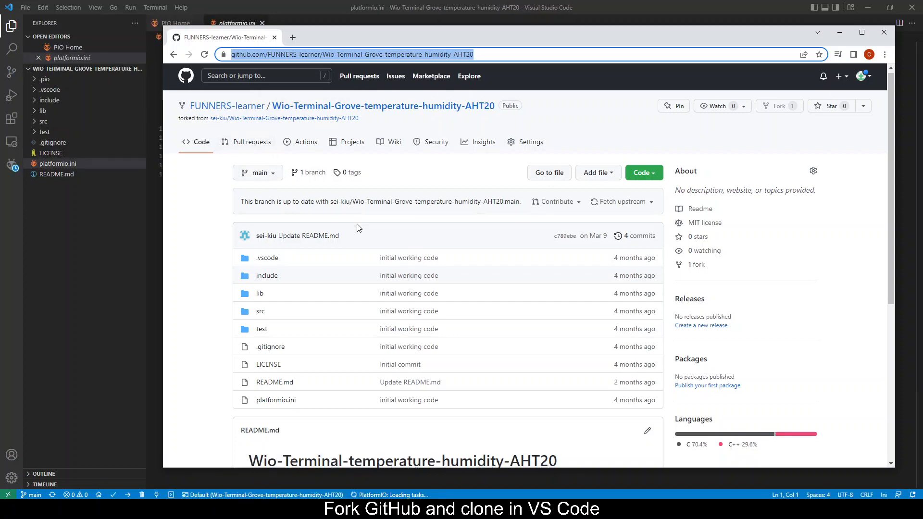
scroll(down, 3)
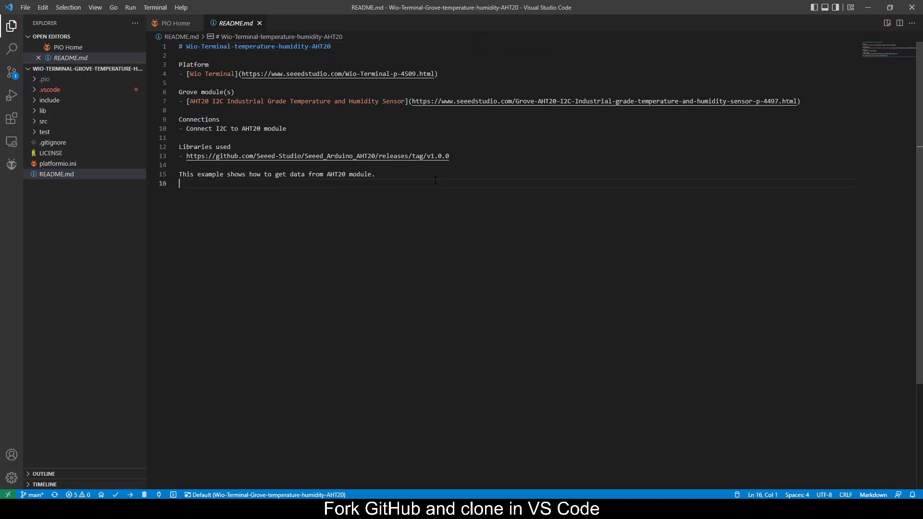
Step: Add an 'Updated' line to README.md, save, and view changed files in Source Control
text(Updated)
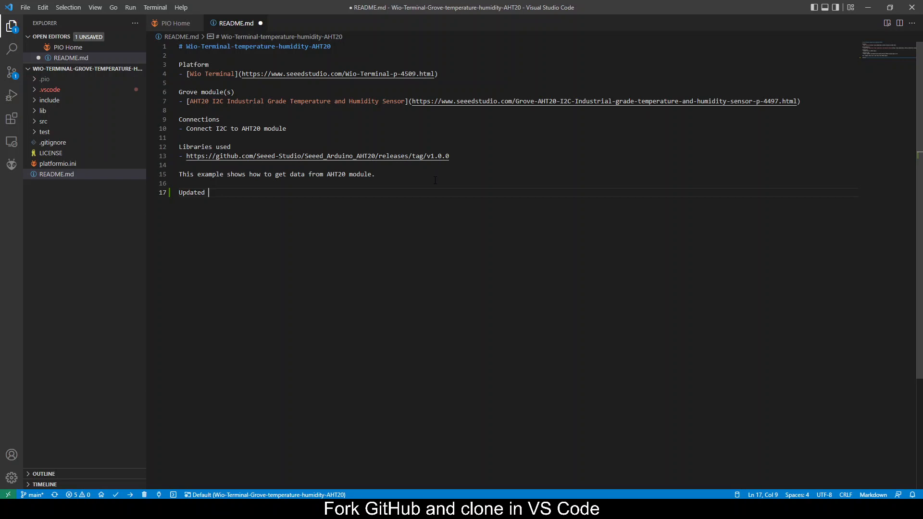
mouse_move(12, 73)
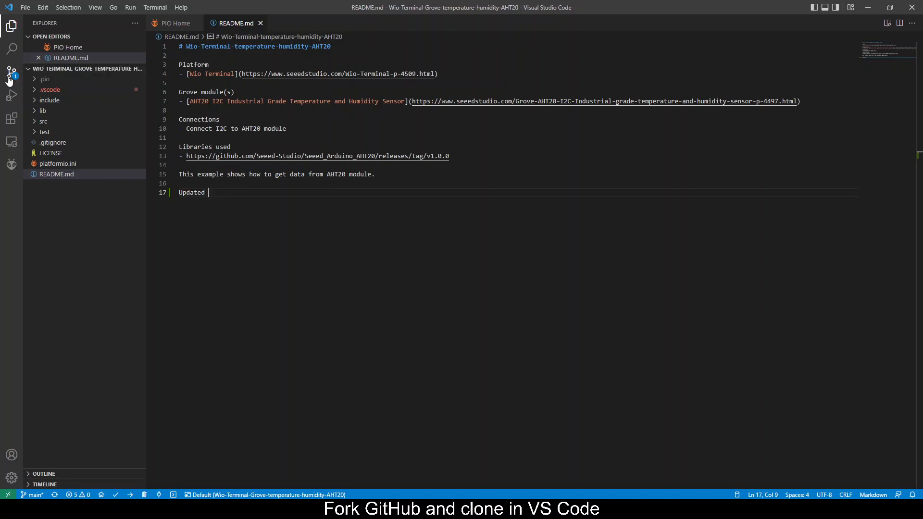
click(11, 71)
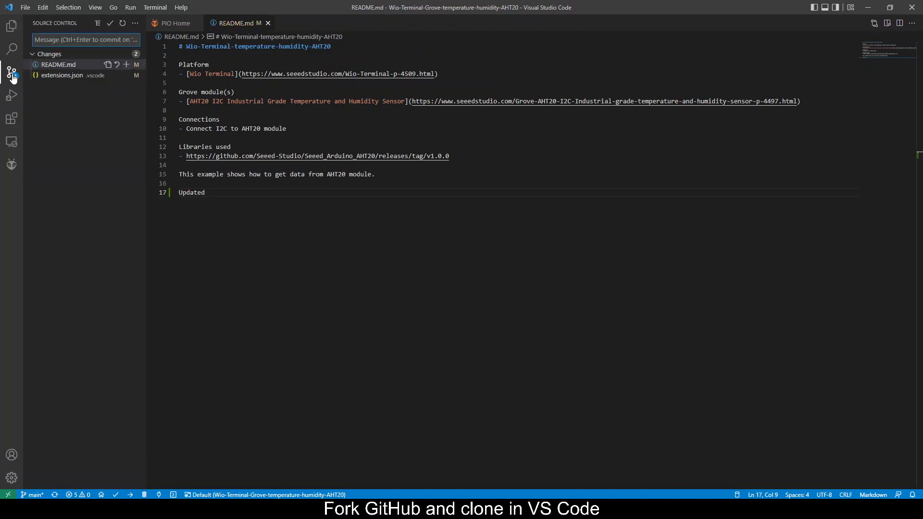
mouse_move(95, 78)
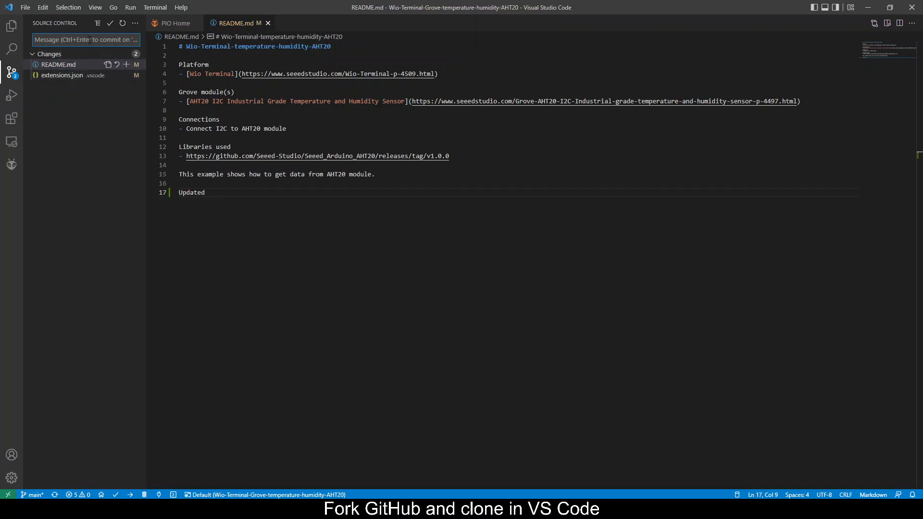
Step: Commit with message 'updated', agreeing to stage all changes
text(updated)
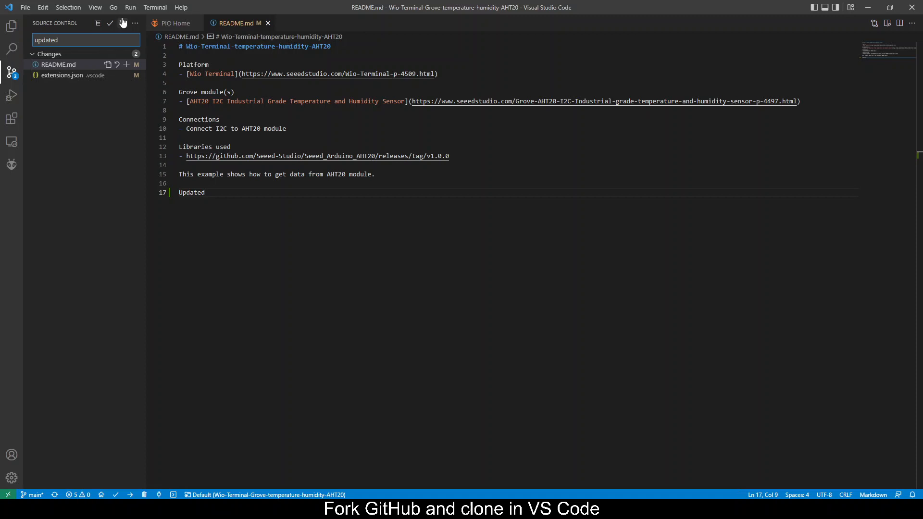
mouse_move(110, 23)
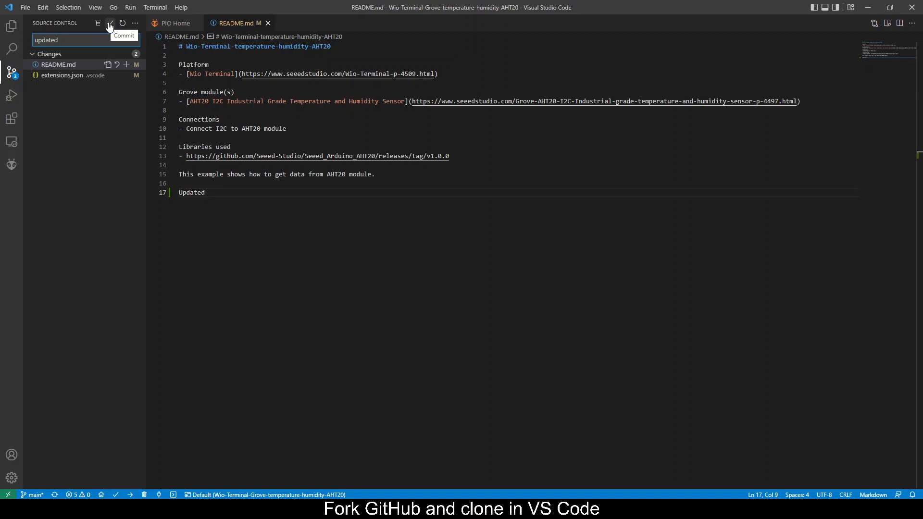
click(110, 23)
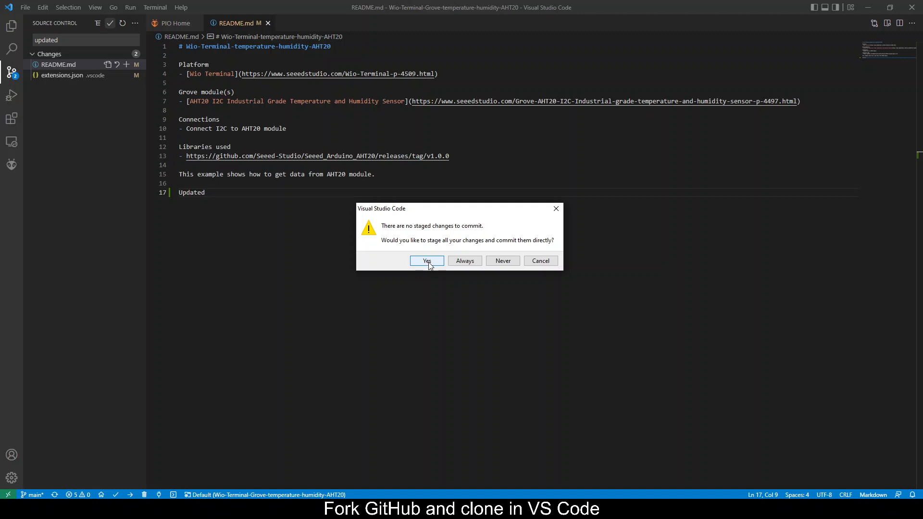
click(427, 261)
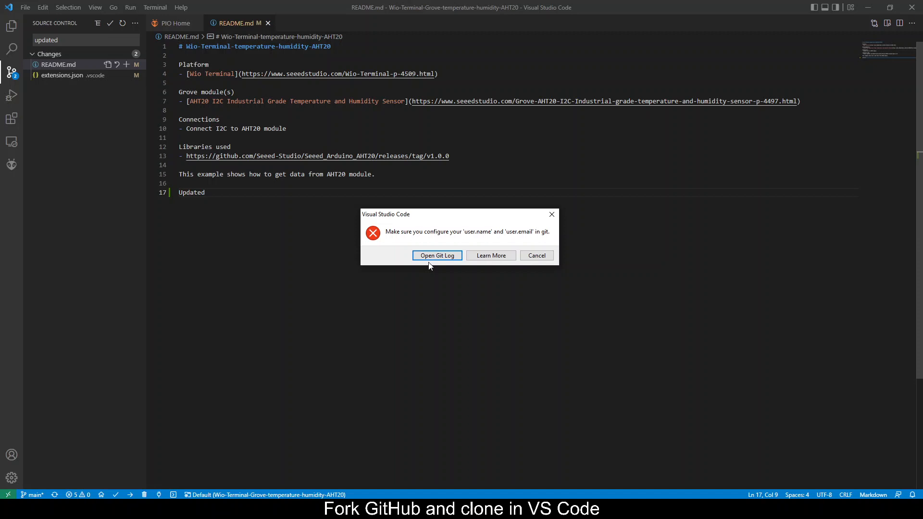
mouse_move(484, 243)
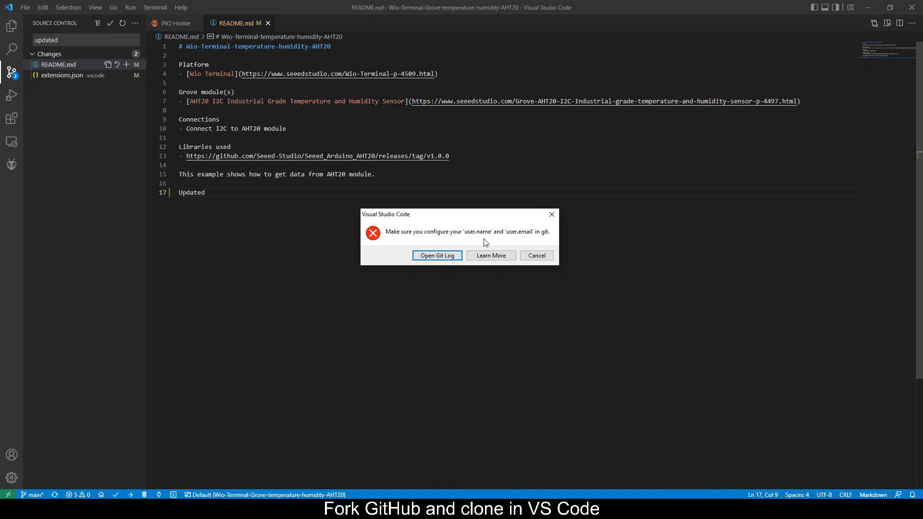
mouse_move(519, 241)
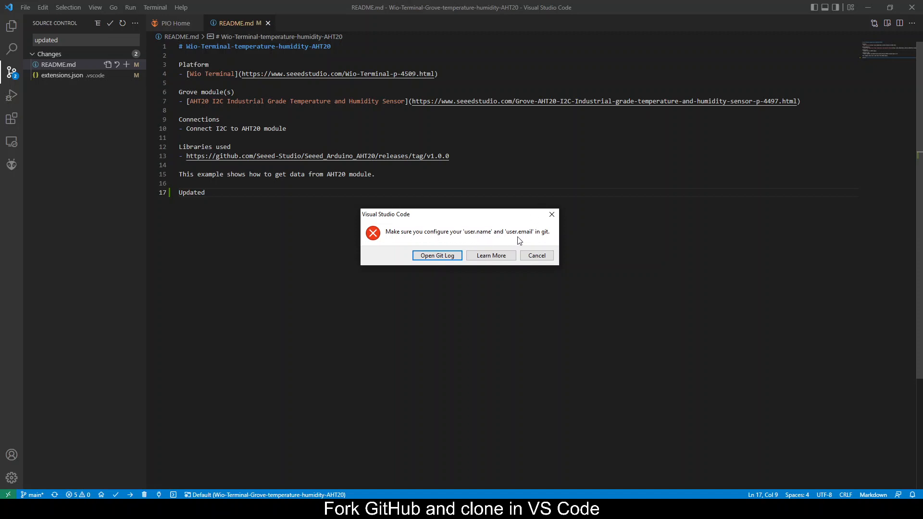
mouse_move(520, 239)
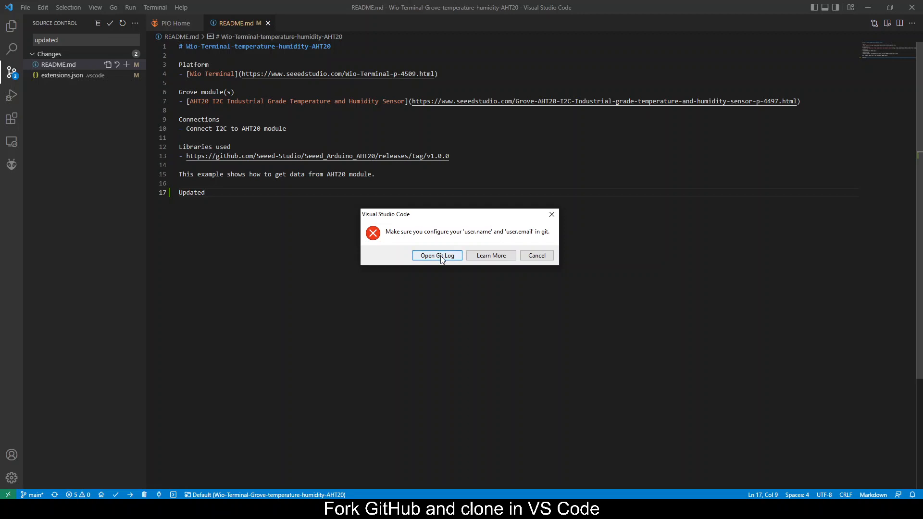
click(437, 255)
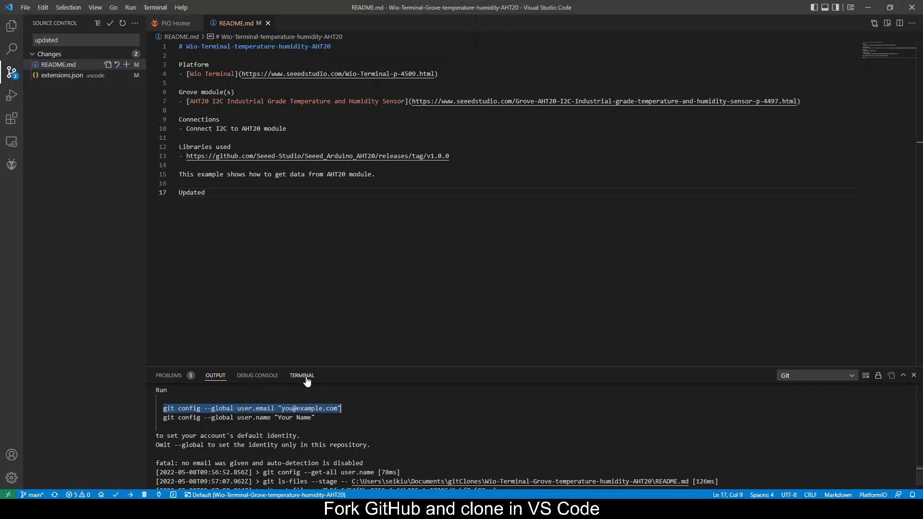
Step: Glance at the Terminal panel, then go back to the Git log output
click(302, 375)
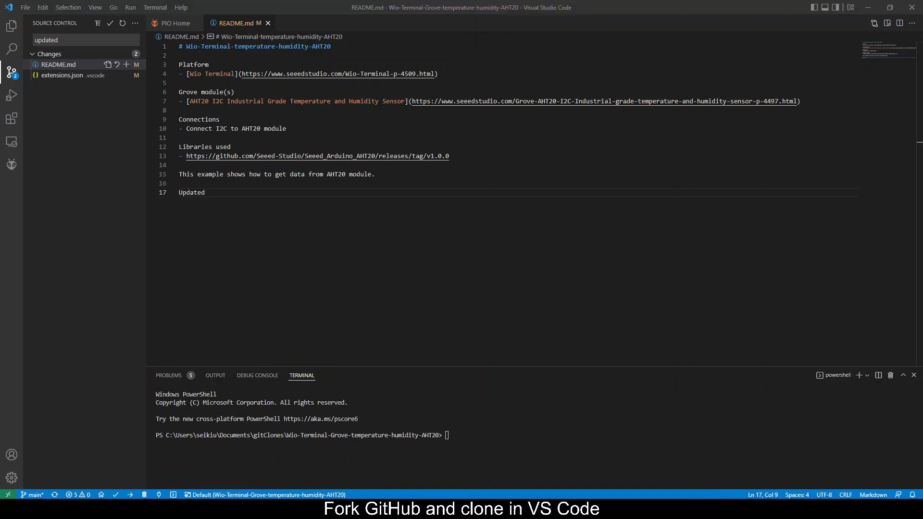
click(215, 376)
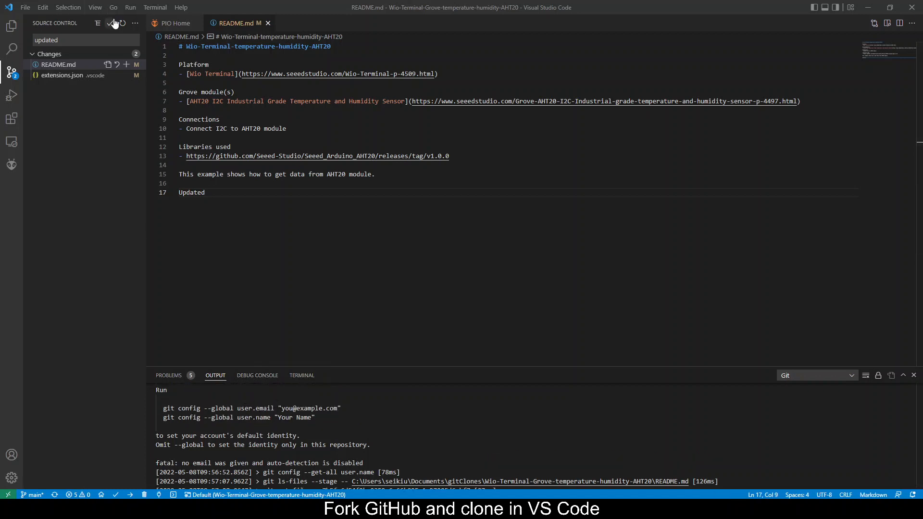
Step: Commit 'updated' with all changes staged, then sync and confirm pull-and-push with origin main
click(110, 23)
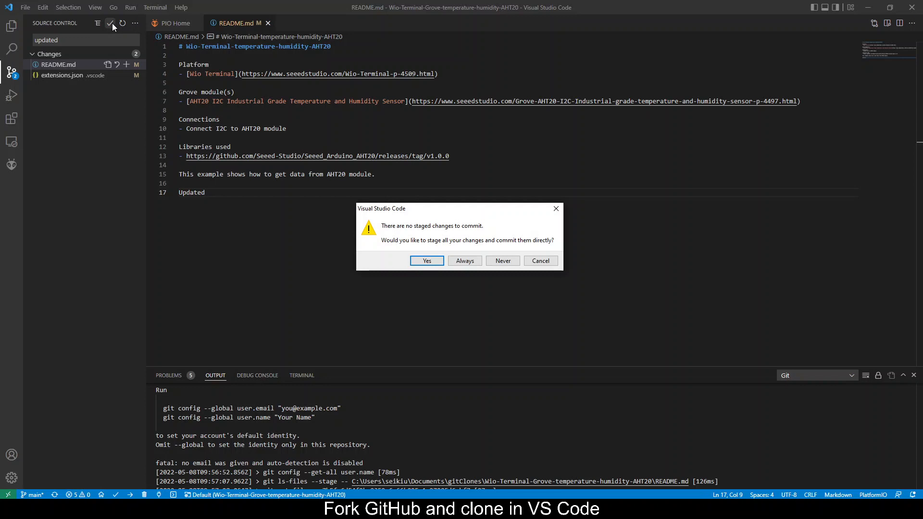
click(427, 260)
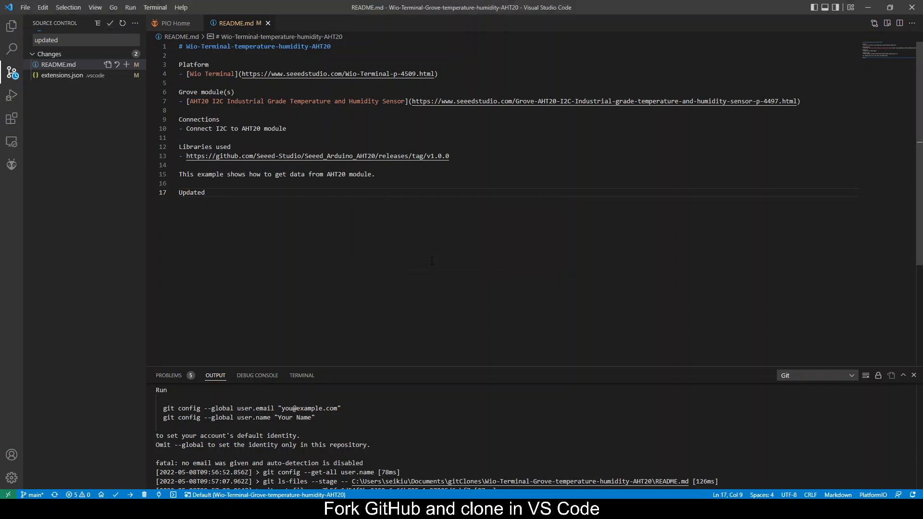
click(110, 23)
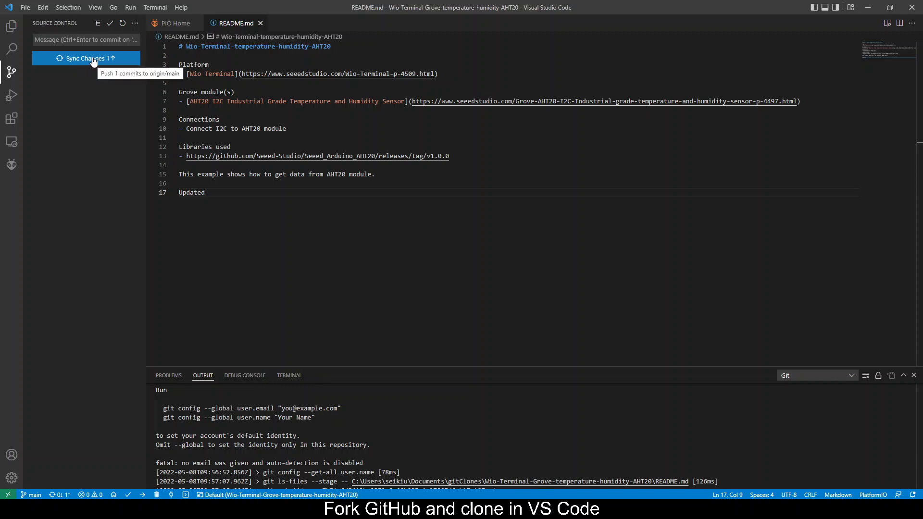
click(86, 58)
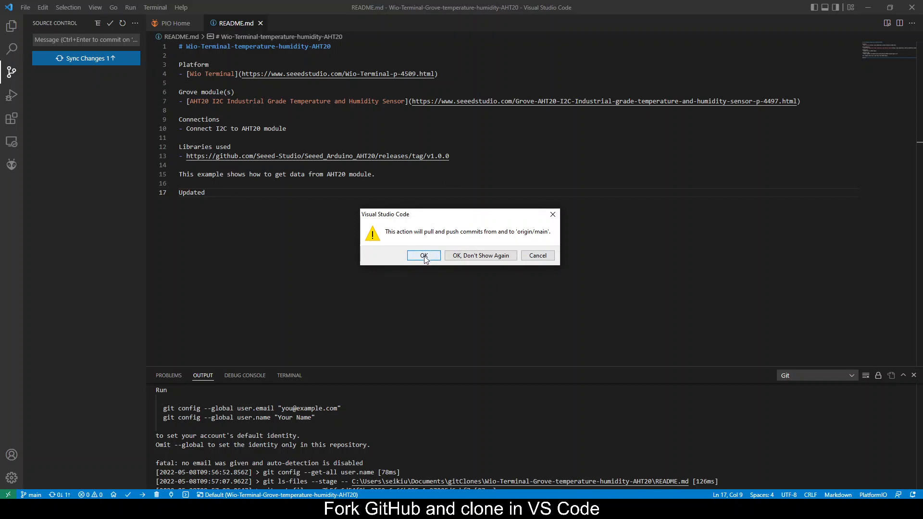
click(423, 255)
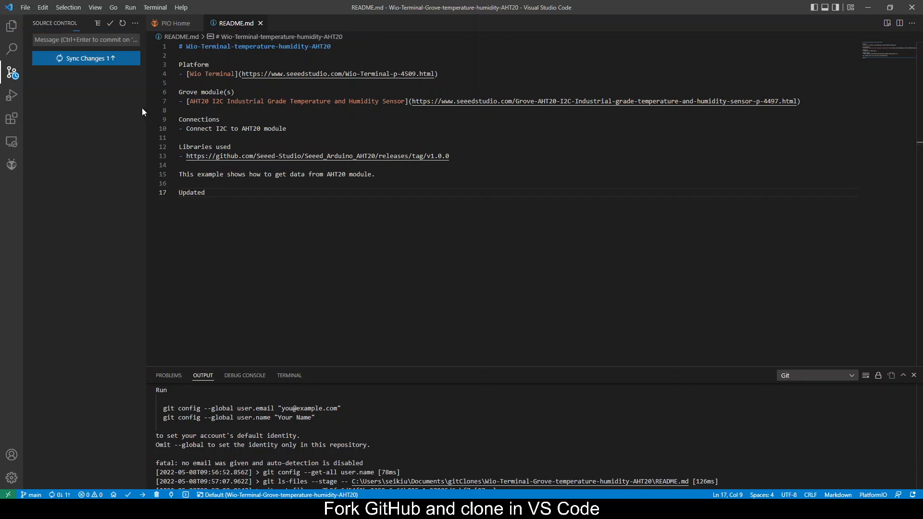
Step: Sign in through the browser and authorize GitCredentialManager, then return to VS Code
click(86, 58)
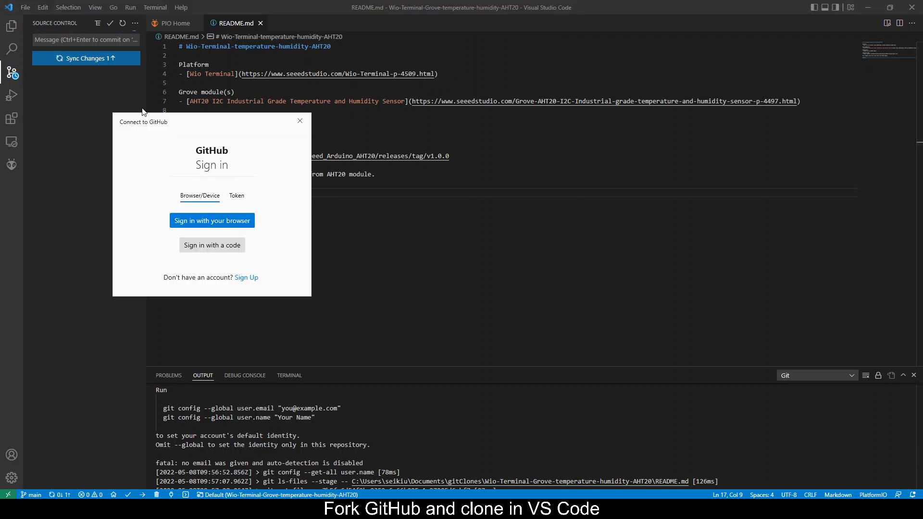
mouse_move(151, 186)
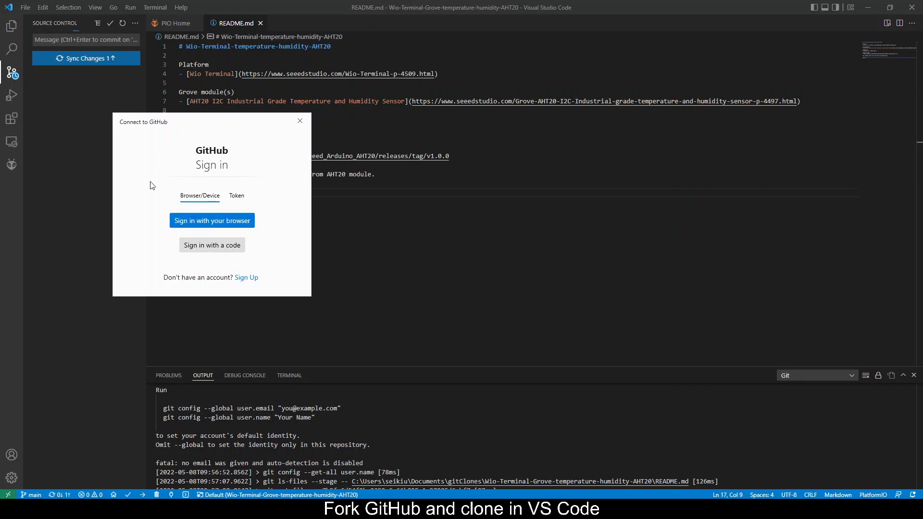
mouse_move(230, 145)
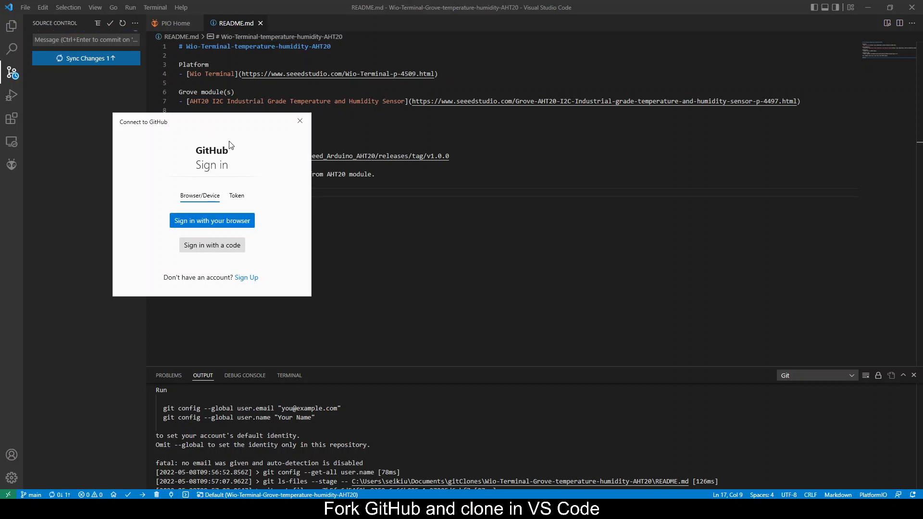
click(212, 221)
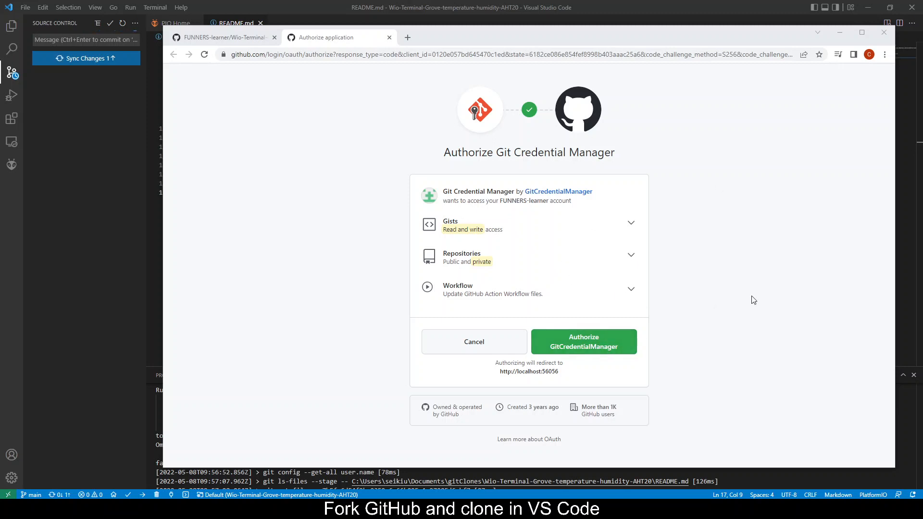
mouse_move(608, 299)
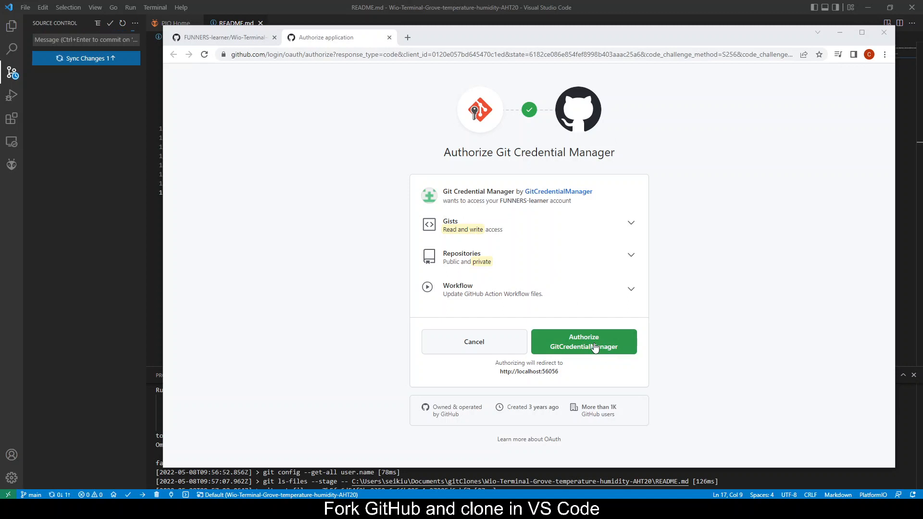
click(583, 341)
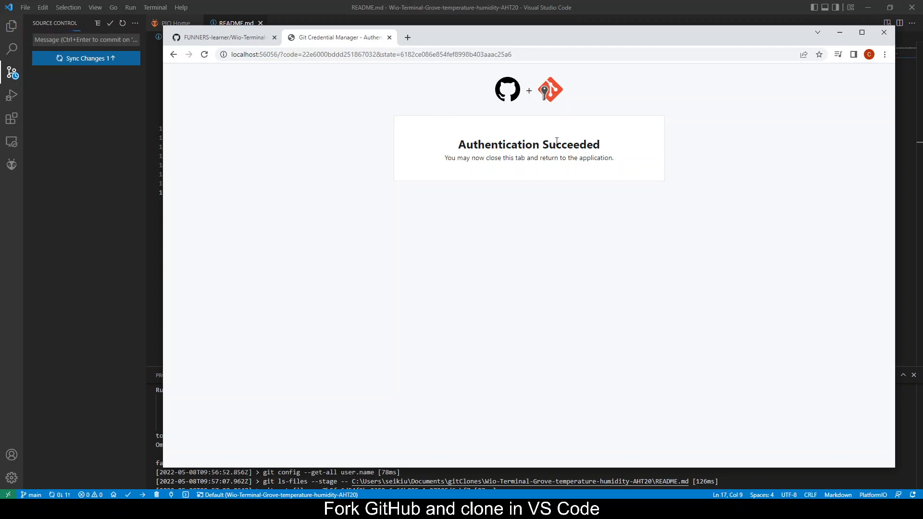
click(86, 57)
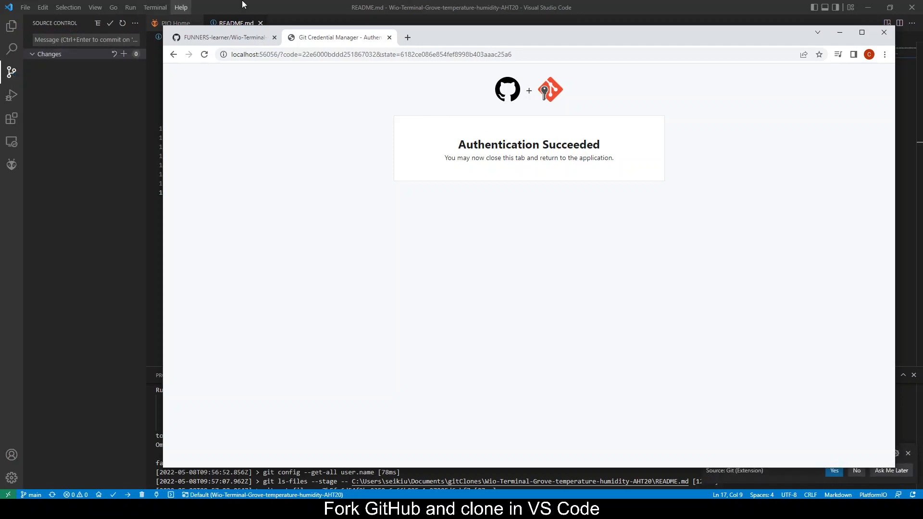
click(884, 32)
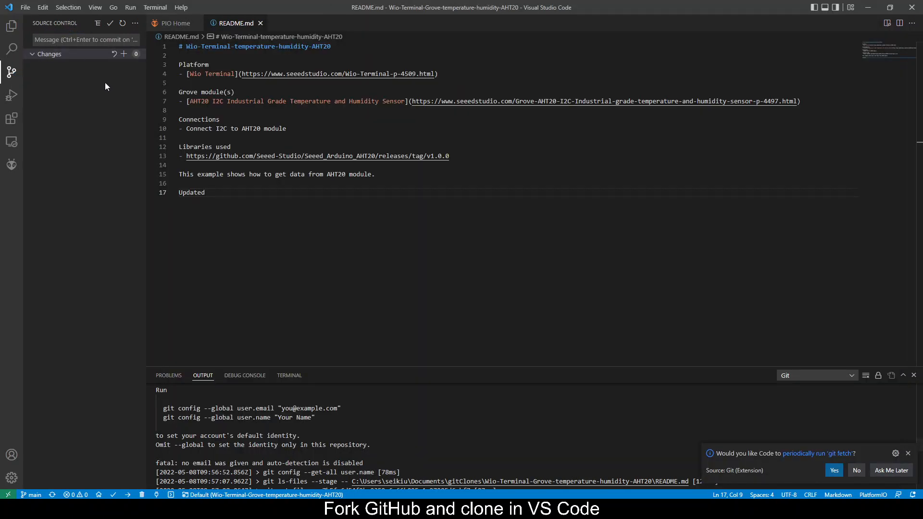
mouse_move(86, 87)
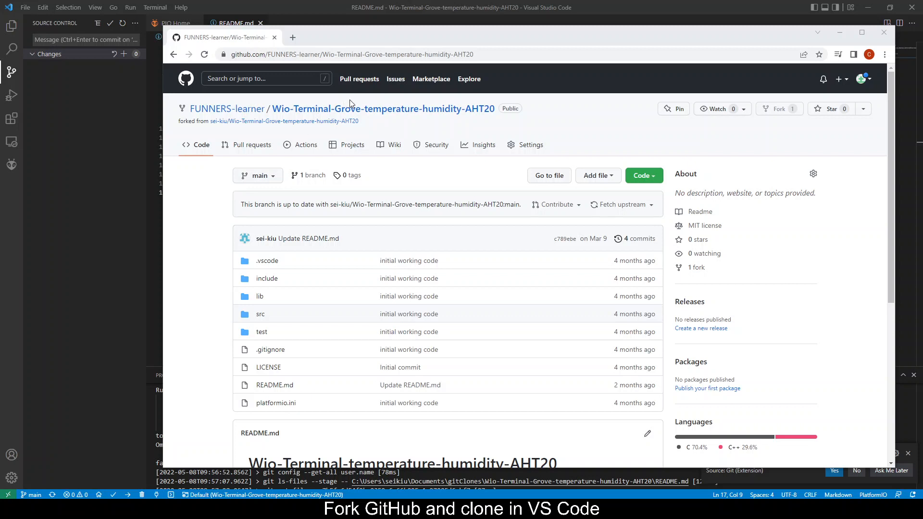
Step: Scroll down to the fork's README preview and reload the page
scroll(down, 3)
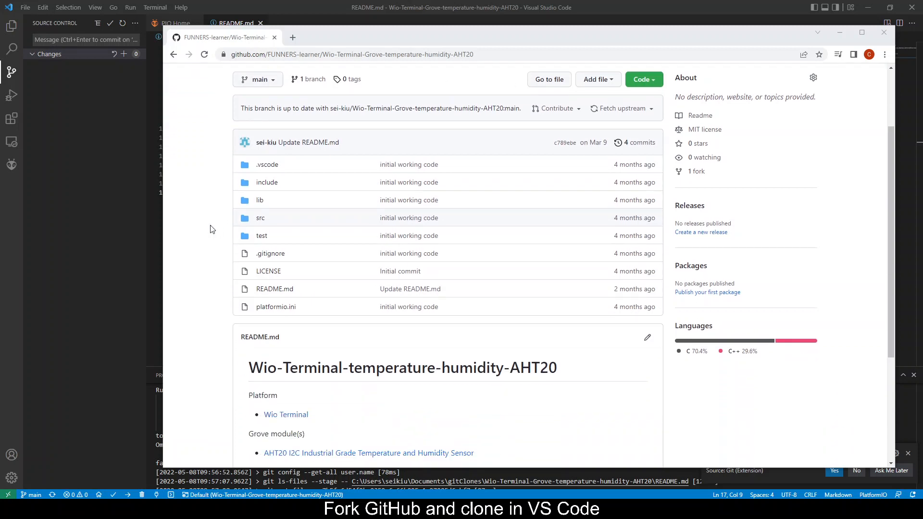
scroll(down, 3)
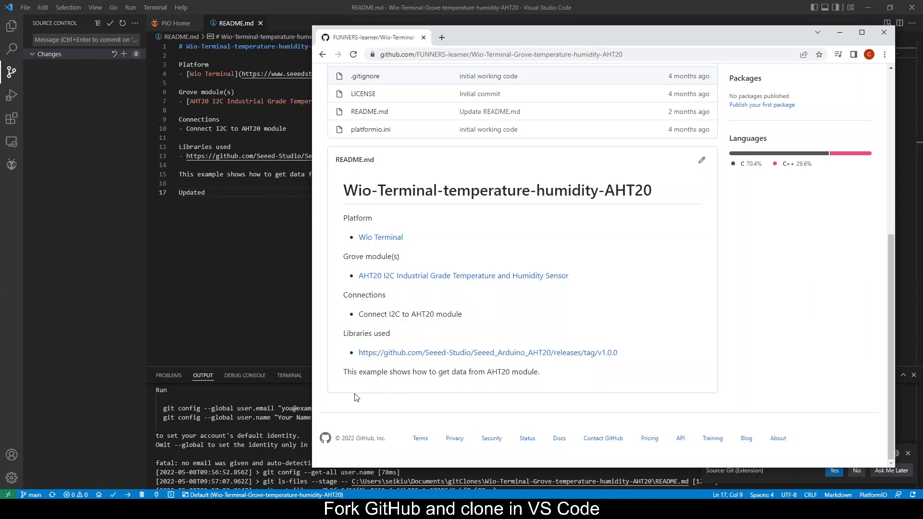
click(352, 54)
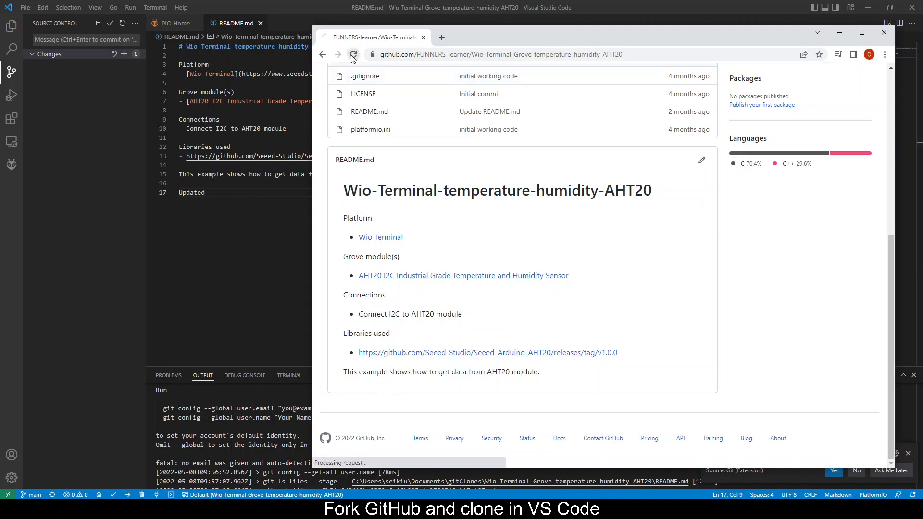
Step: Reload the fork page and highlight the new 'Updated' line at the end of the README
click(353, 55)
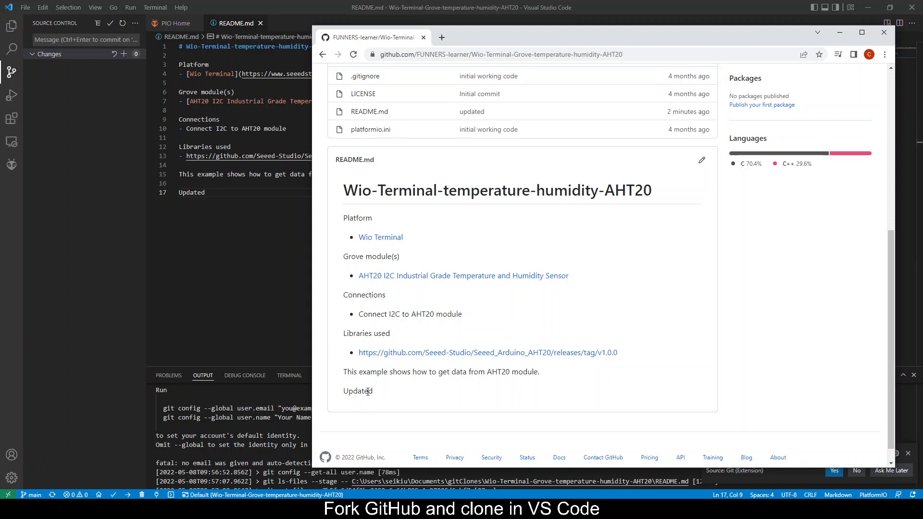
mouse_move(859, 67)
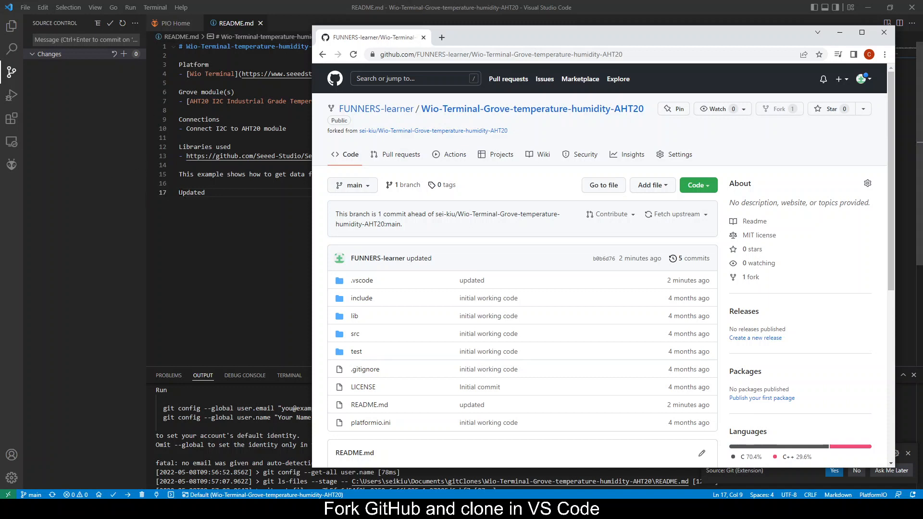
mouse_move(81, 57)
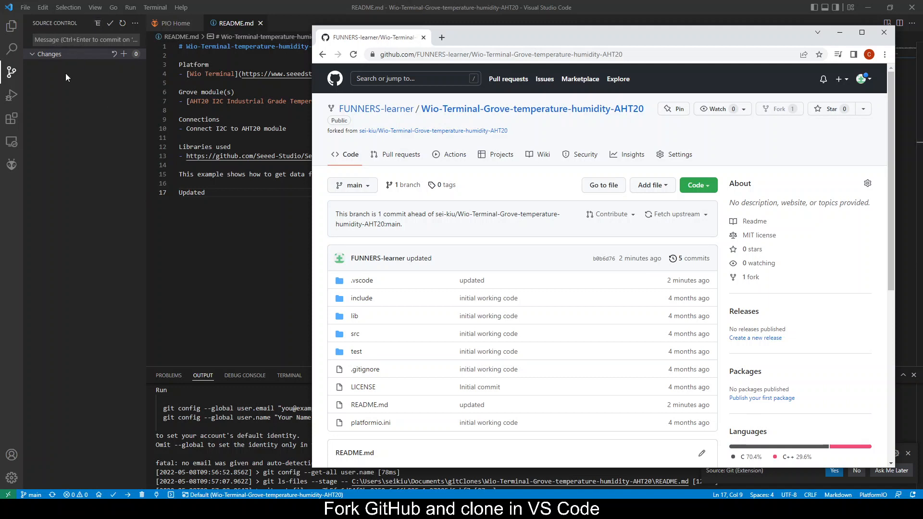
scroll(down, 3)
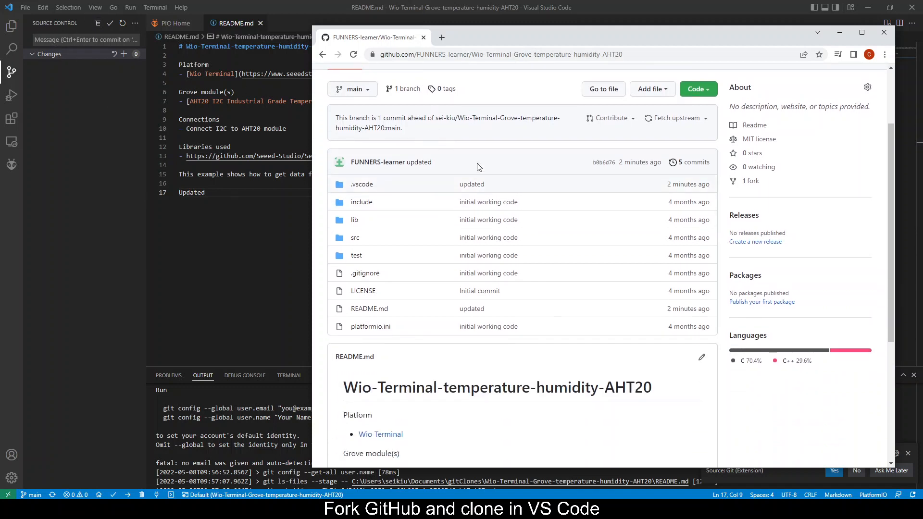
scroll(down, 3)
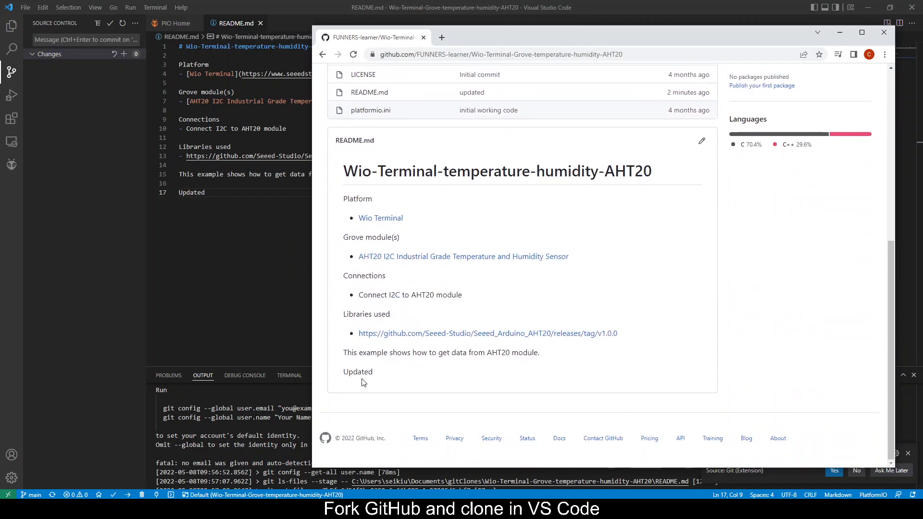
double_click(357, 372)
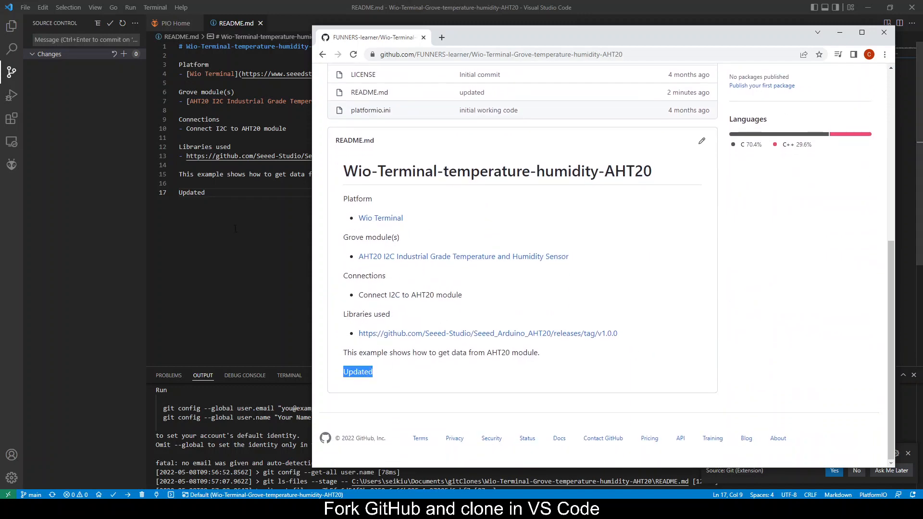
mouse_move(392, 379)
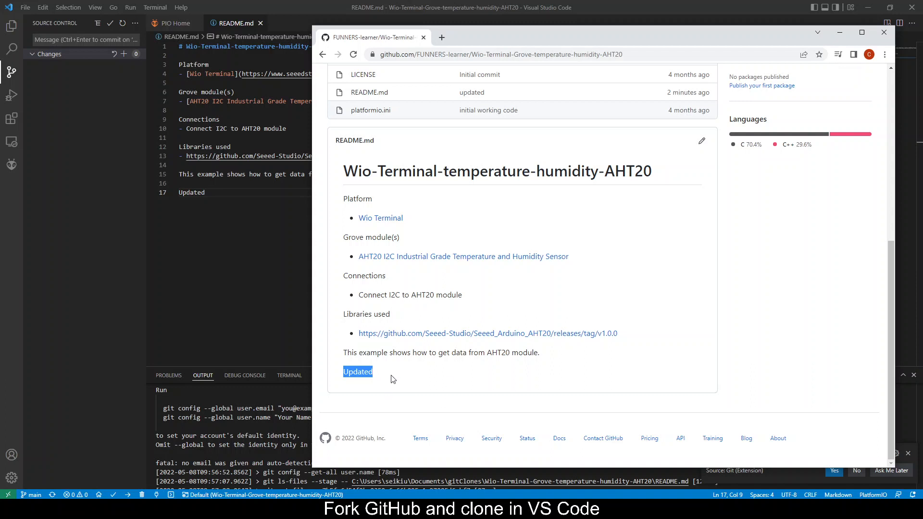
scroll(up, 3)
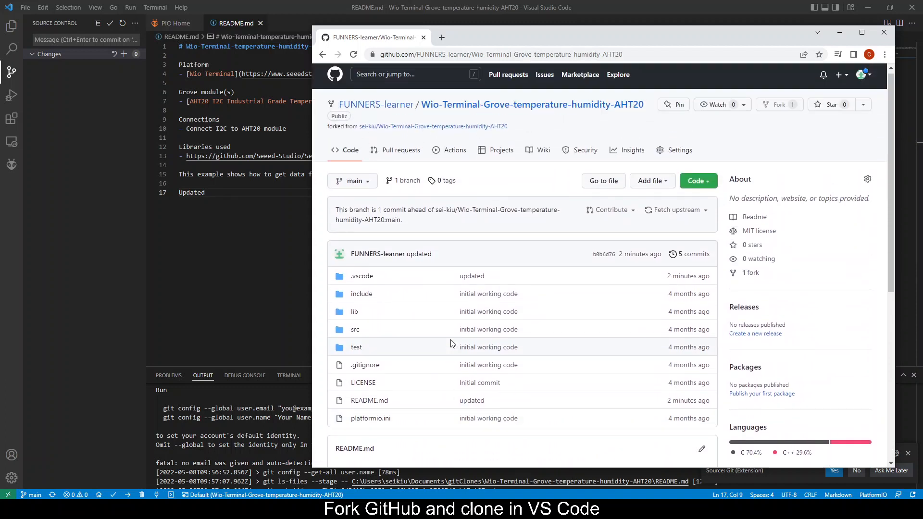
mouse_move(501, 154)
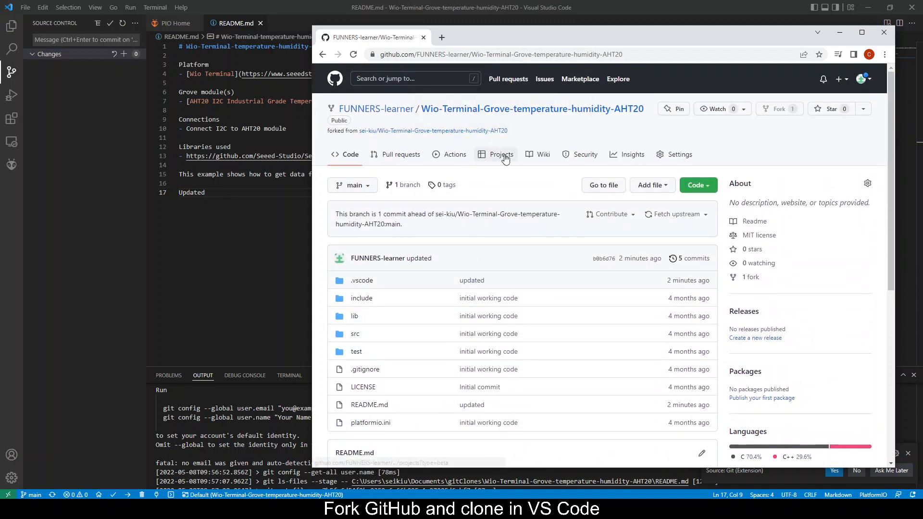
mouse_move(544, 317)
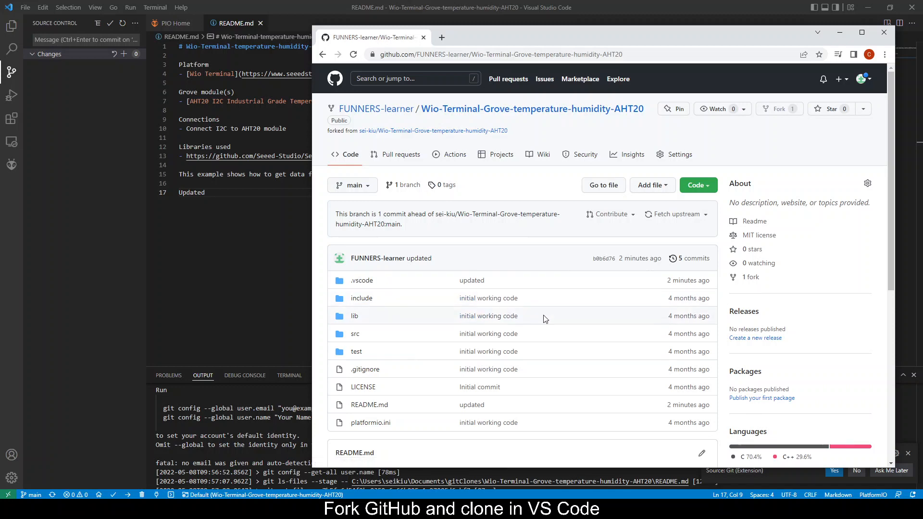
scroll(down, 3)
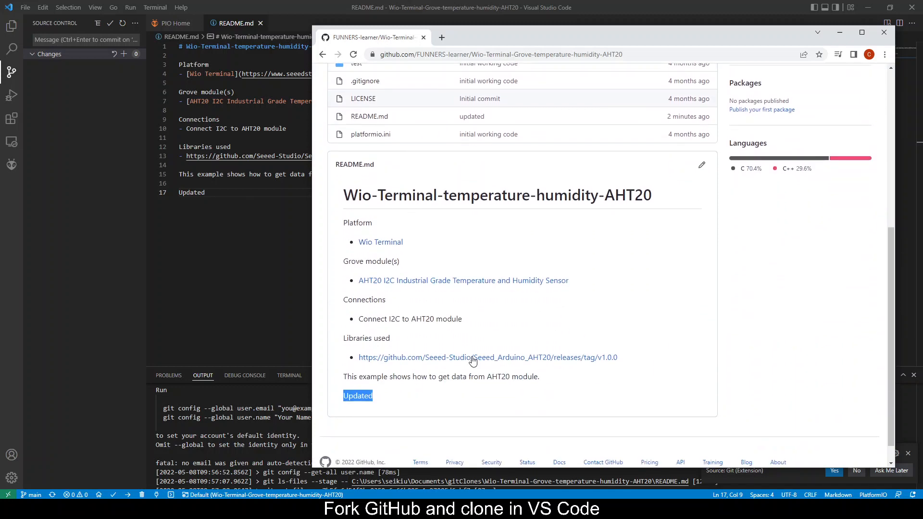